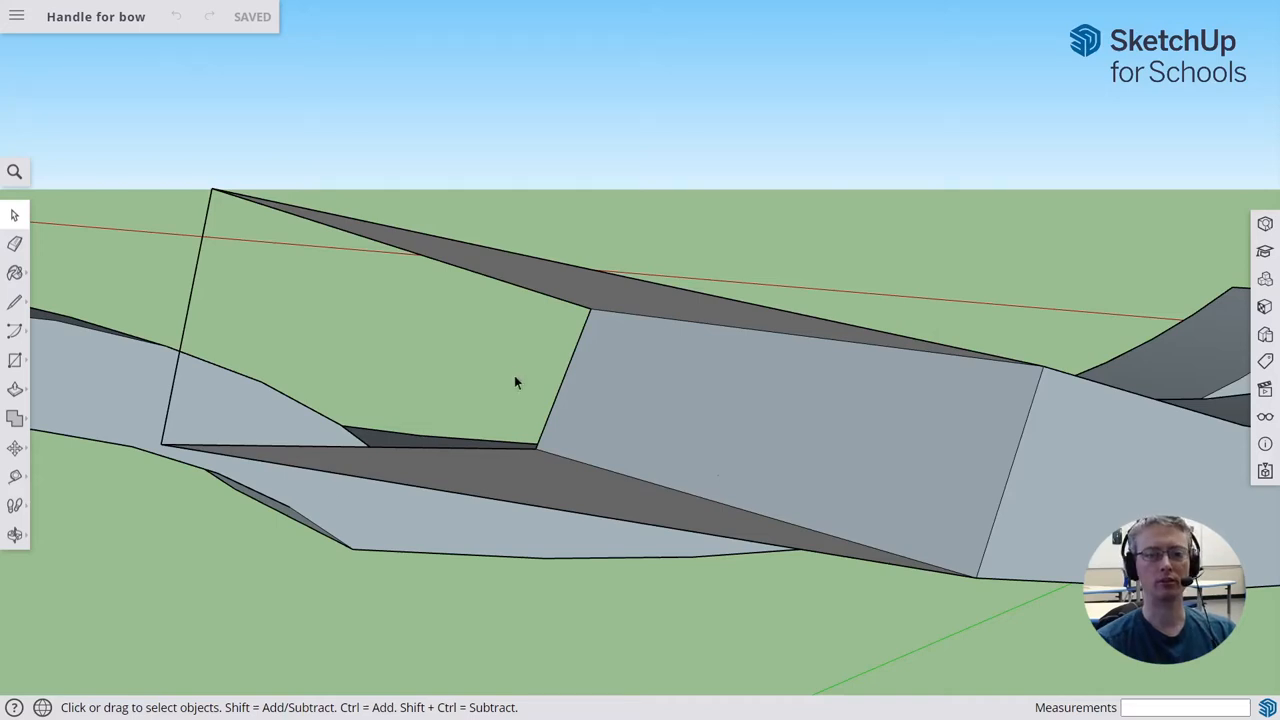
mouse_move(580, 396)
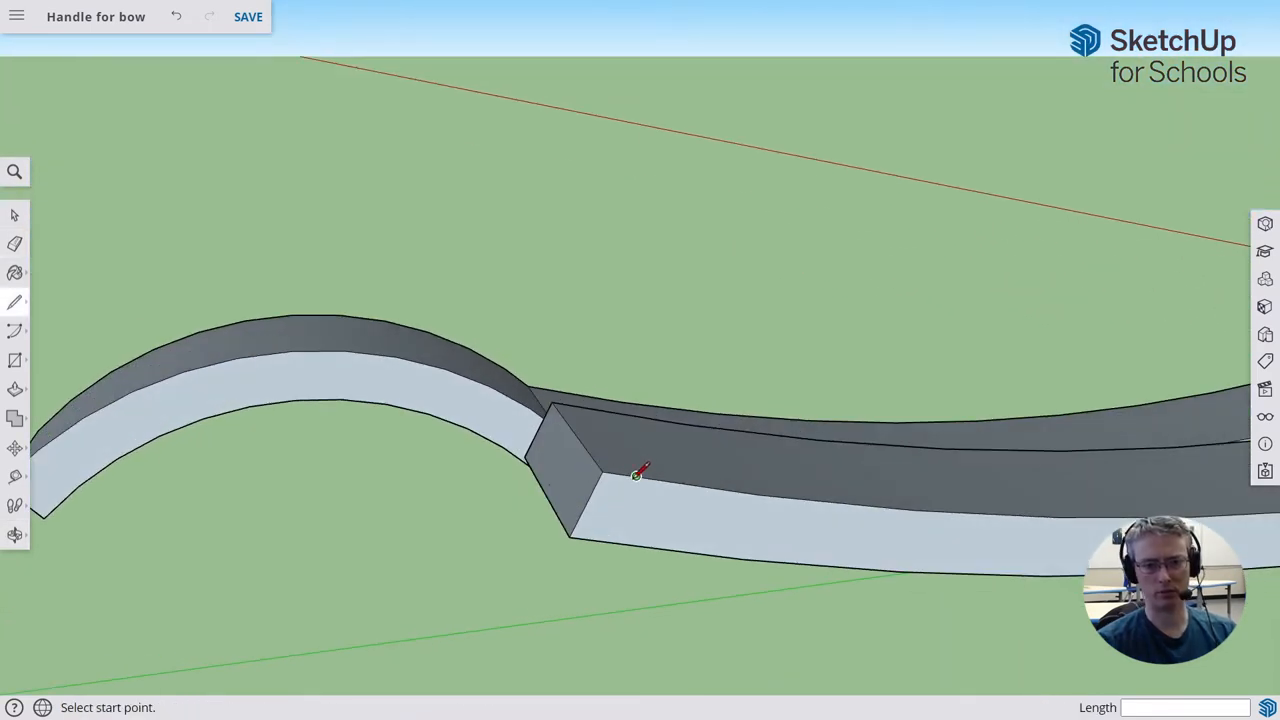
mouse_move(620, 470)
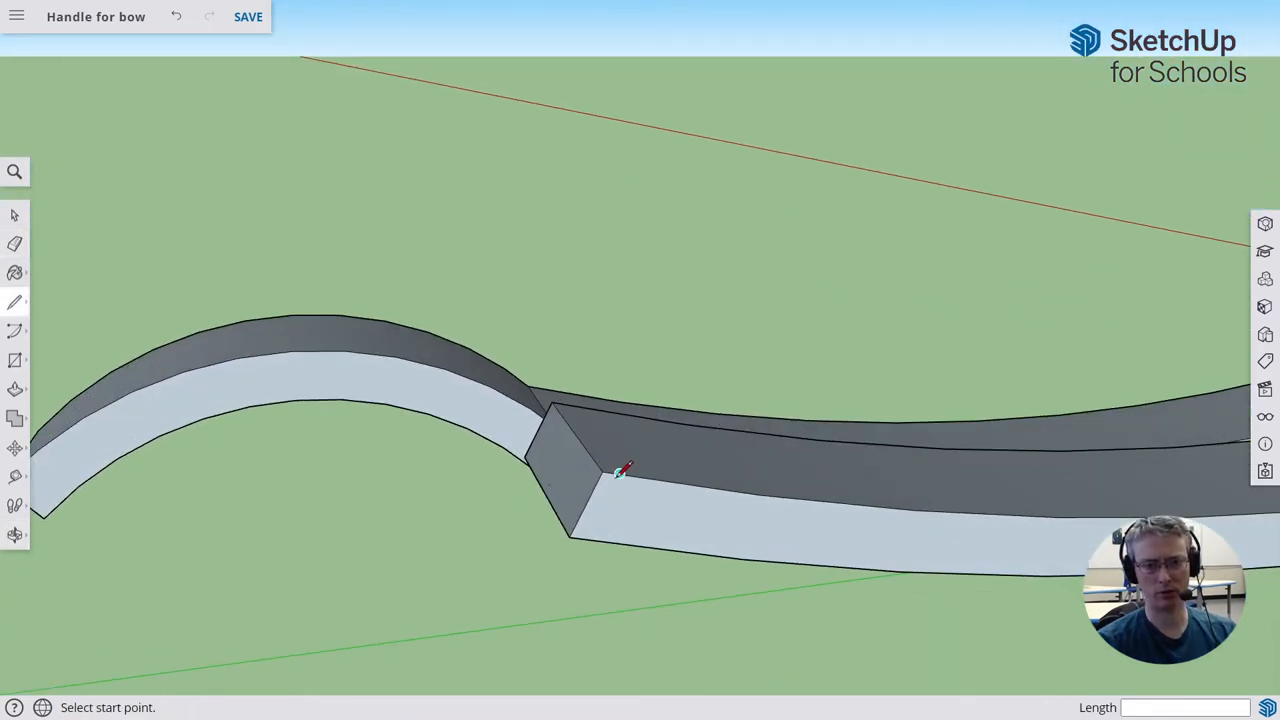
Start a line at the angled end's top corner, perpendicular across the side face.
left_click(619, 472)
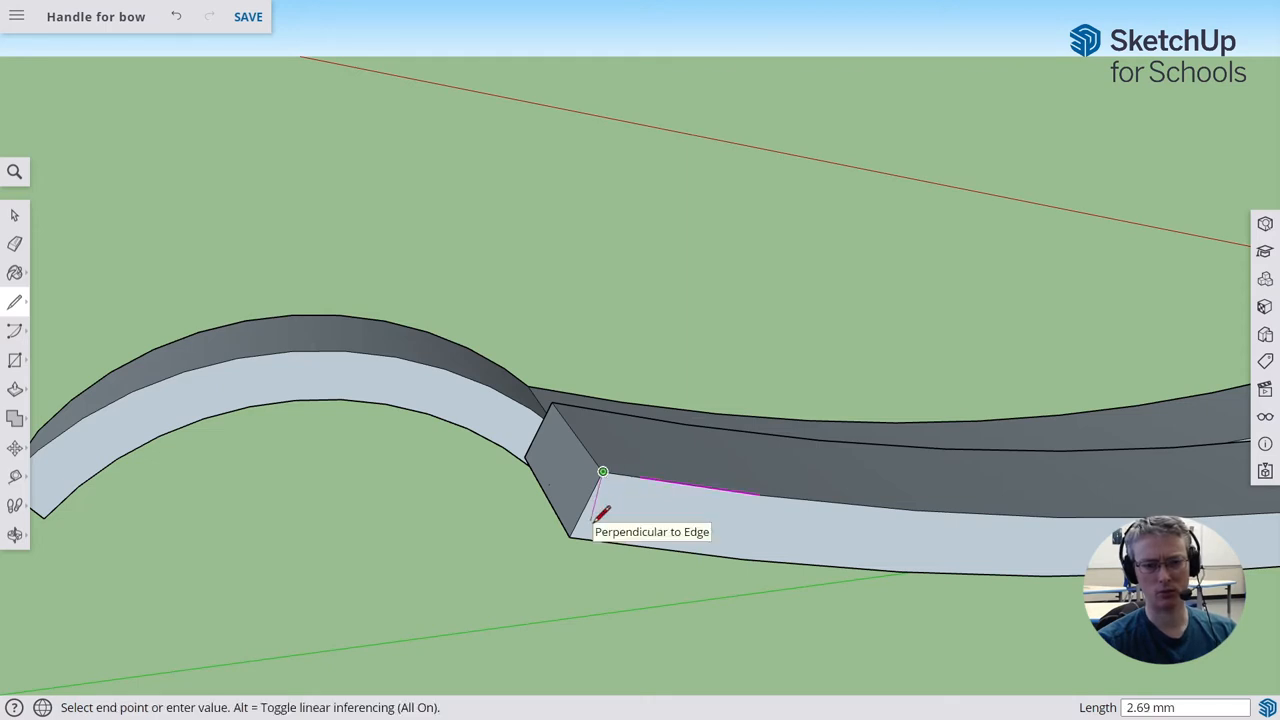
mouse_move(588, 538)
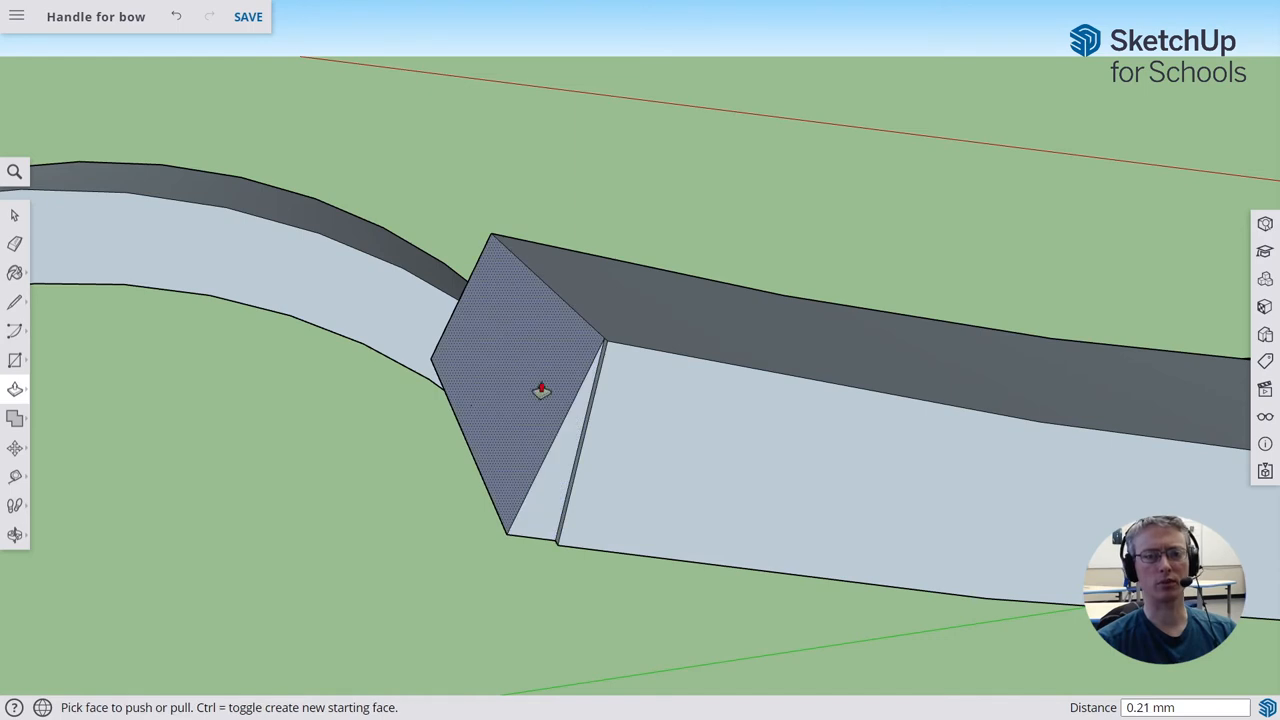
Push the thin triangular wedge at the handle's end through to square the end.
left_click_drag(540, 390, 490, 250)
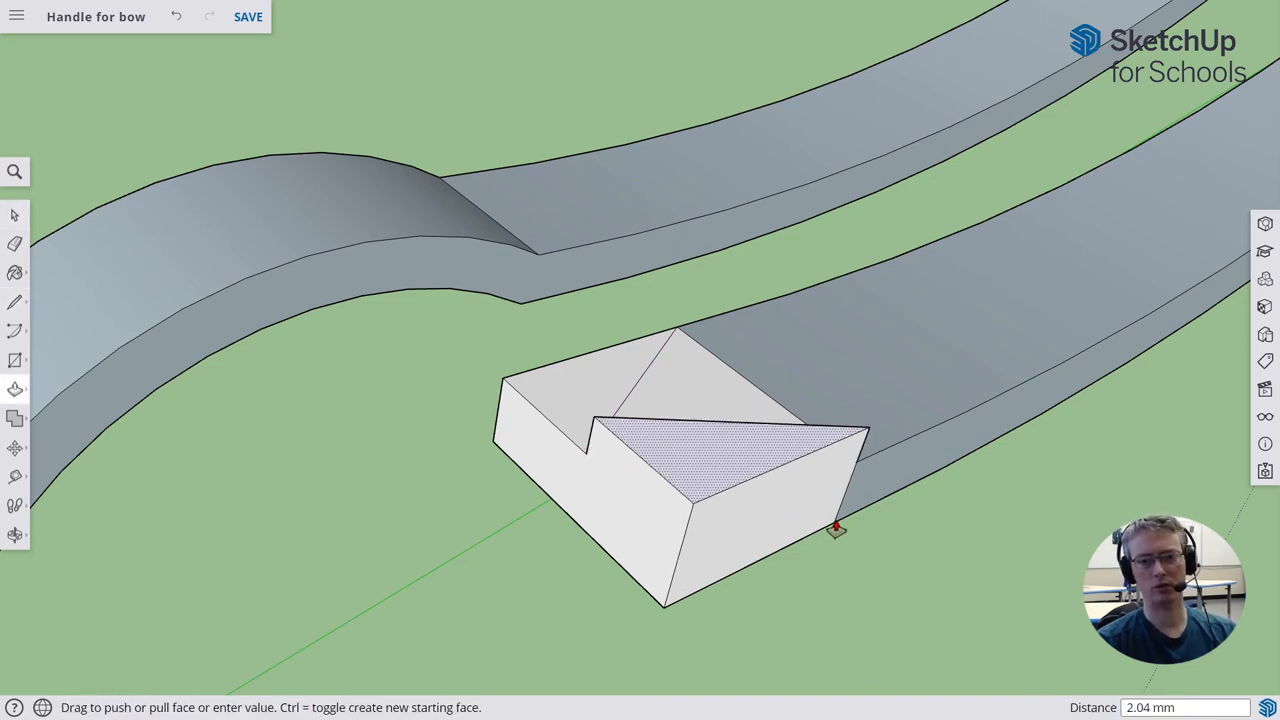
Pull the end face out to the tip's endpoint, forming an angled tip.
left_click_drag(835, 530, 575, 525)
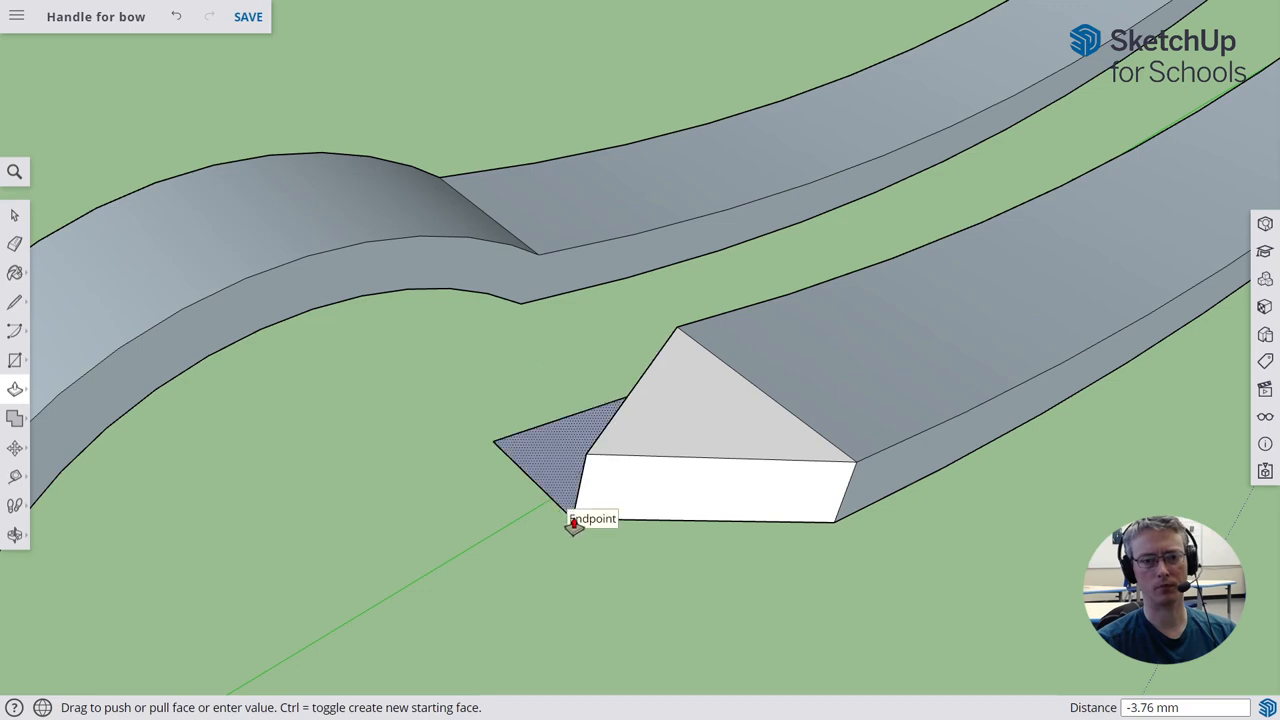